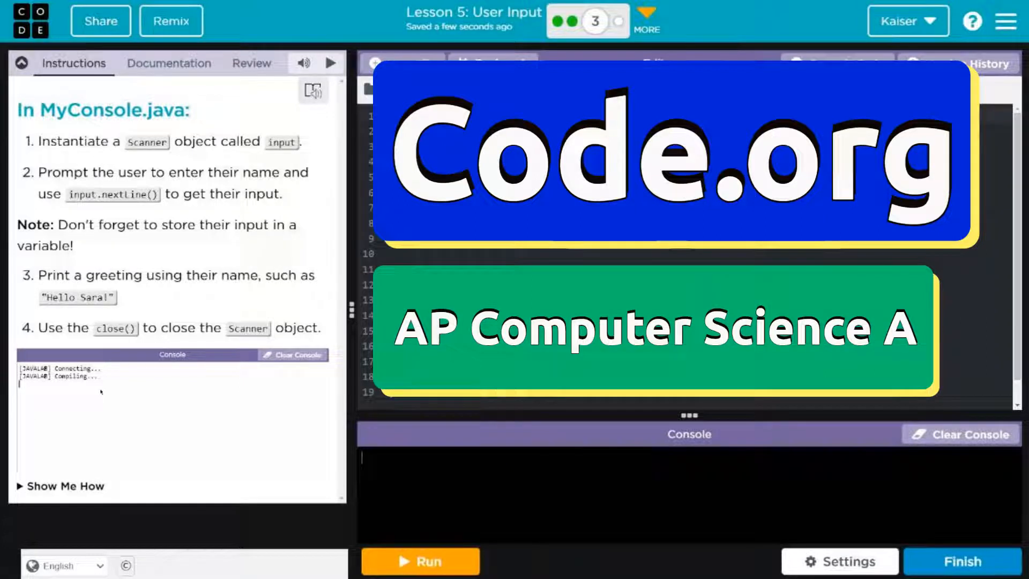
- Declare Scanner input = new Scanner(); on the line below TODO #1
left_click(419, 561)
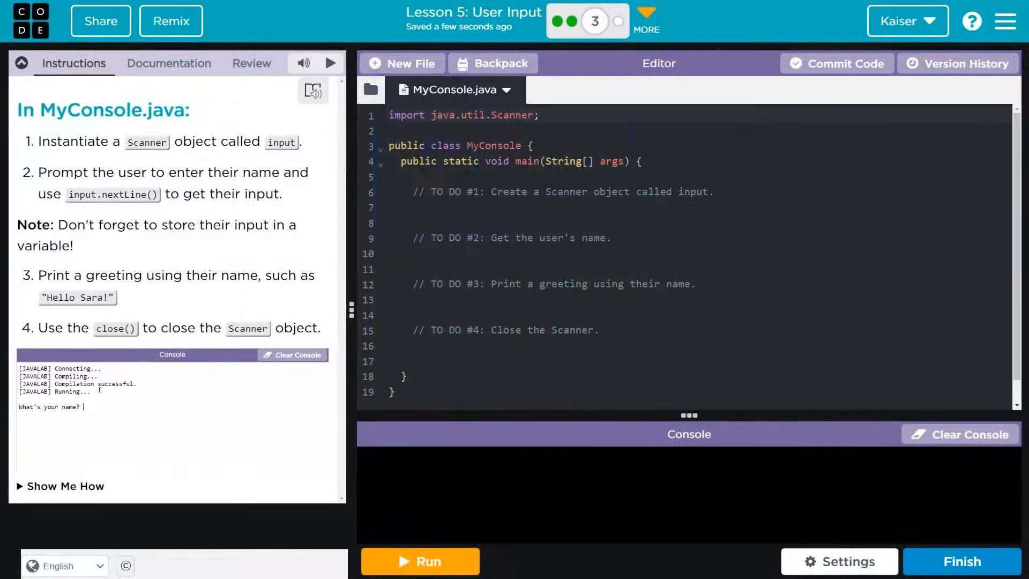
type("Amy")
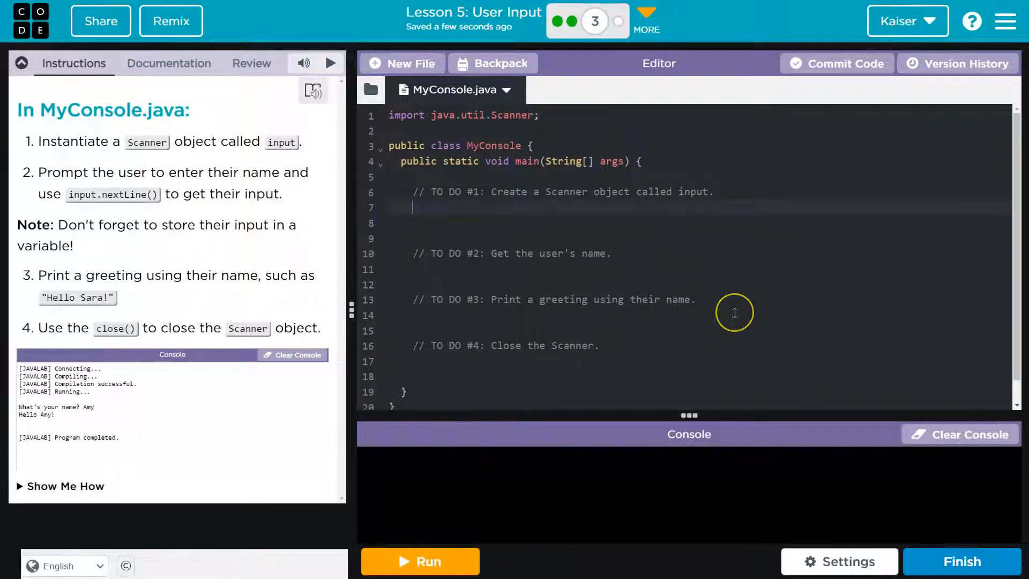
type("Scan")
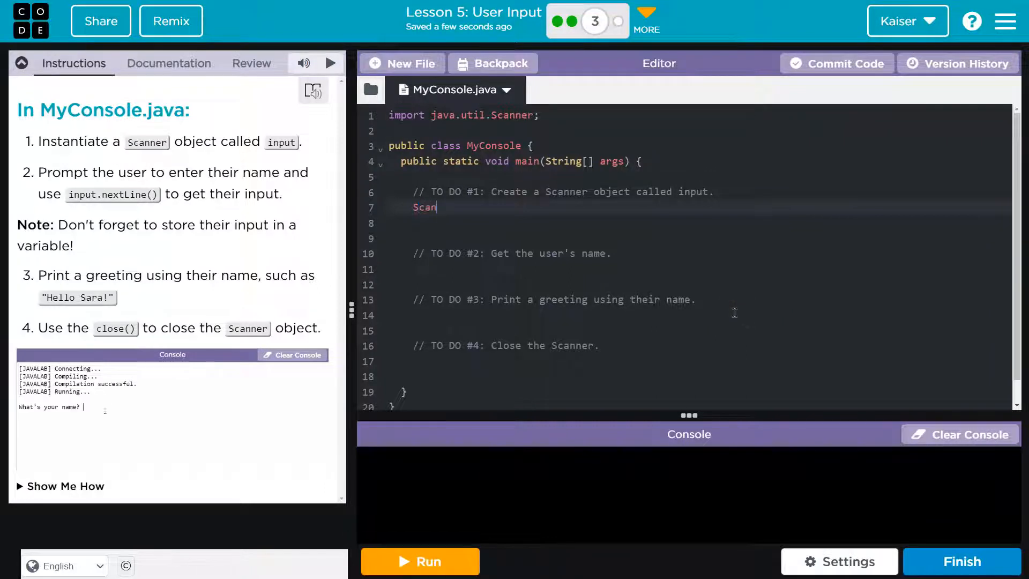
type("ner")
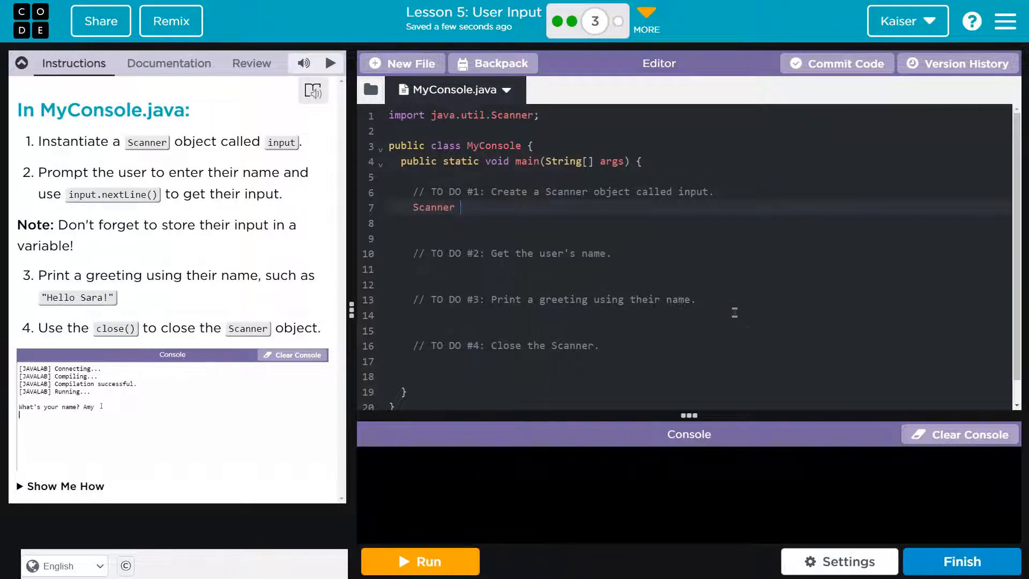
type("input")
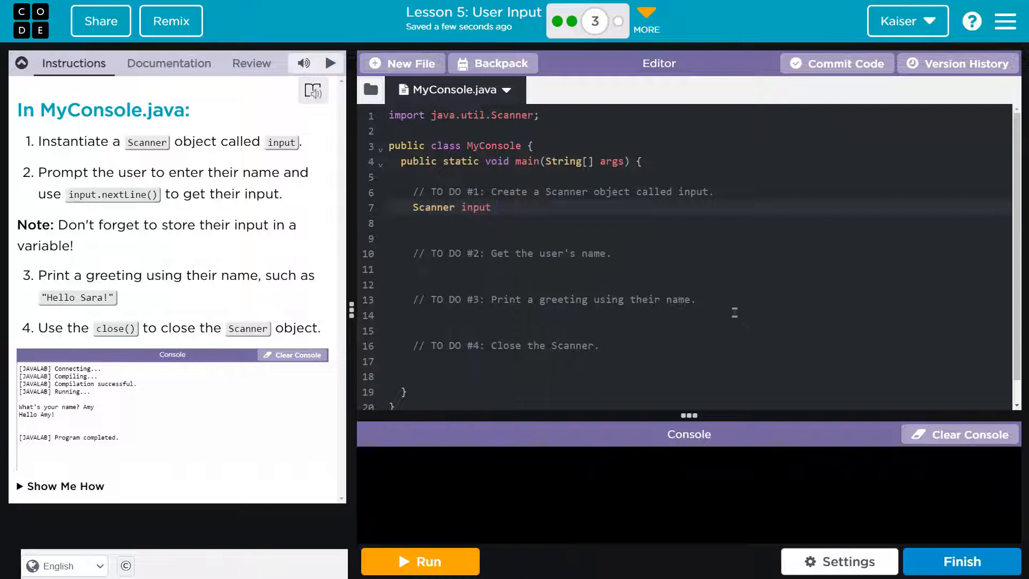
type("= new S")
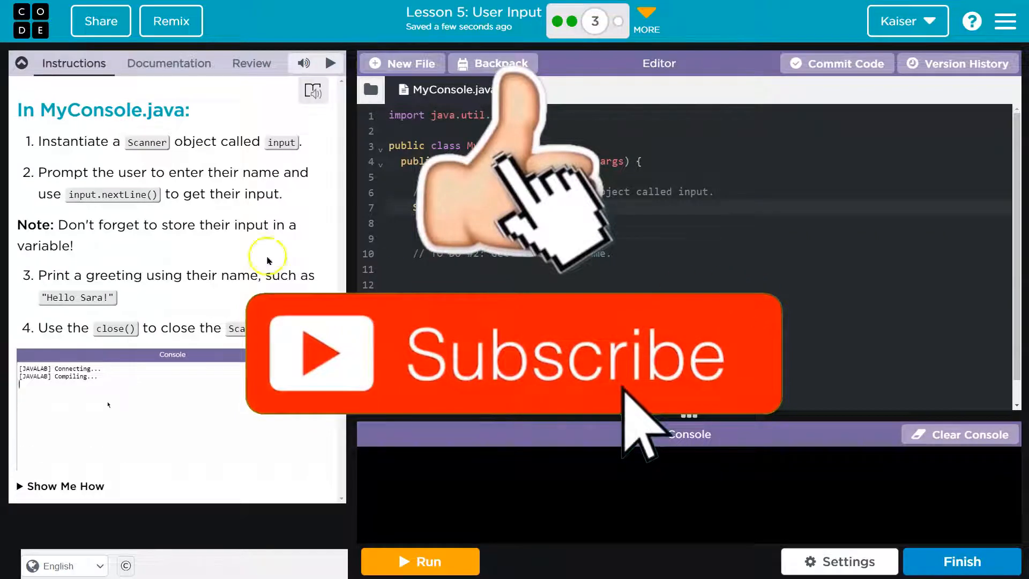
left_click(419, 562)
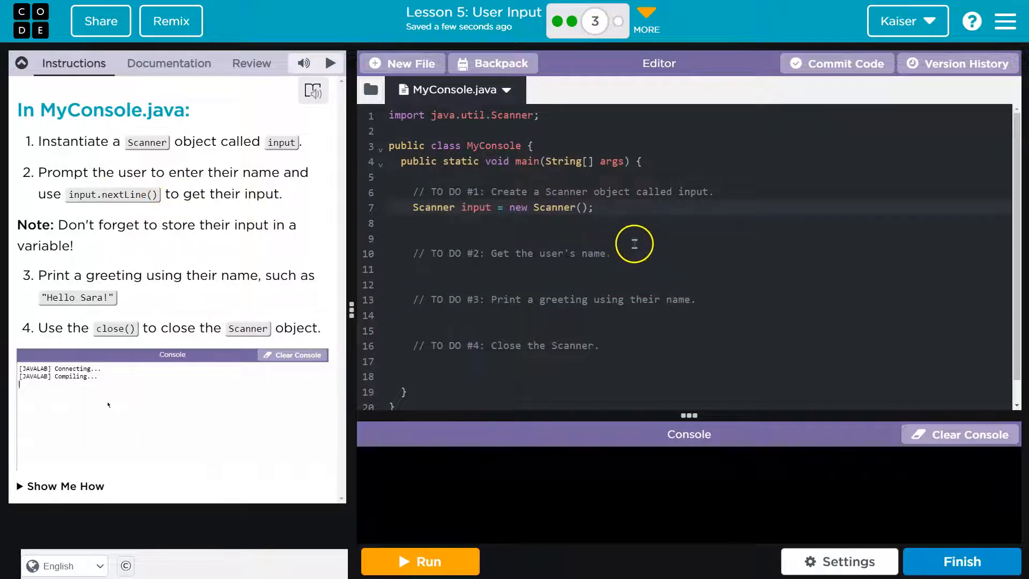
left_click(419, 562)
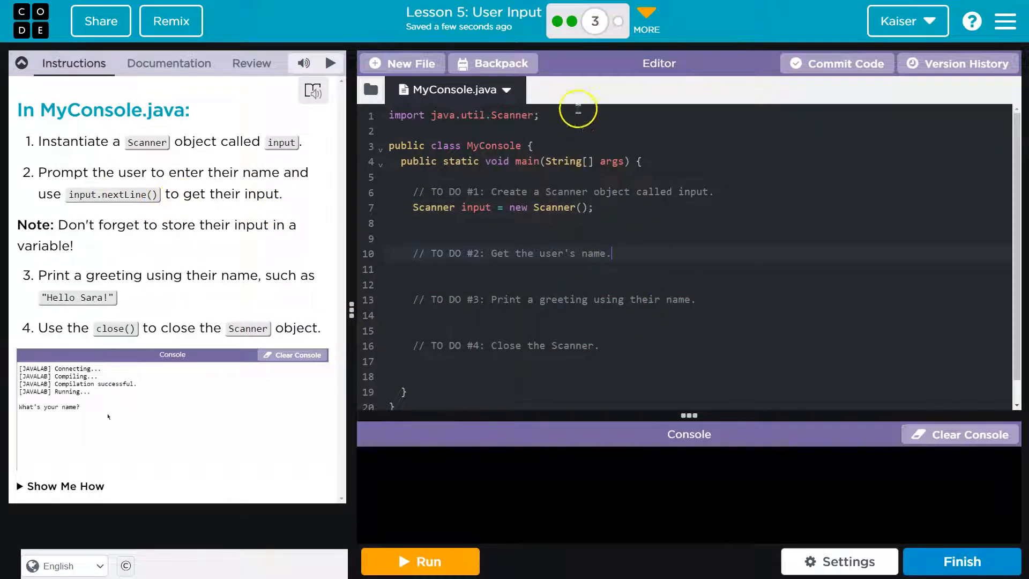
mouse_move(570, 20)
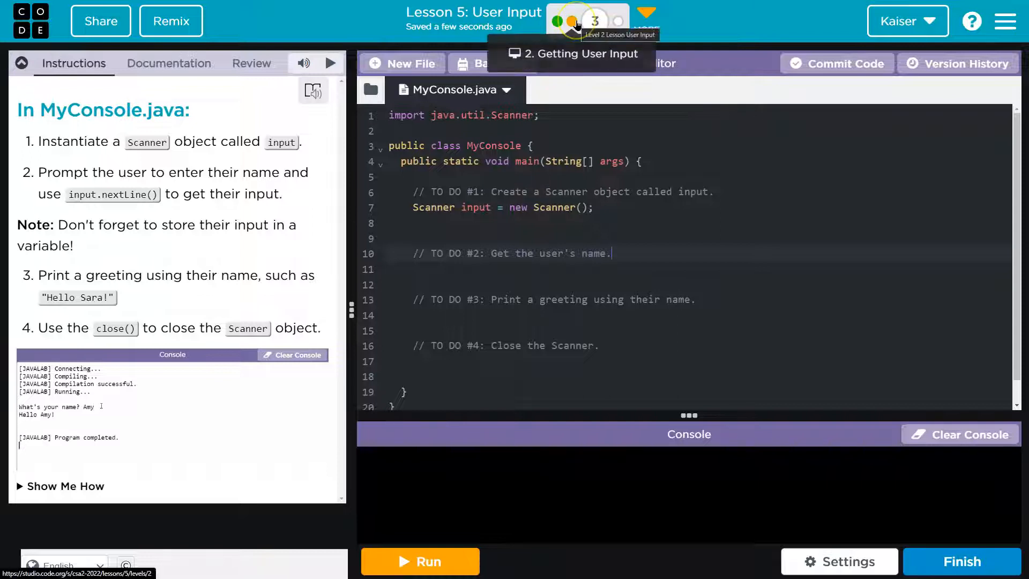
left_click(419, 561)
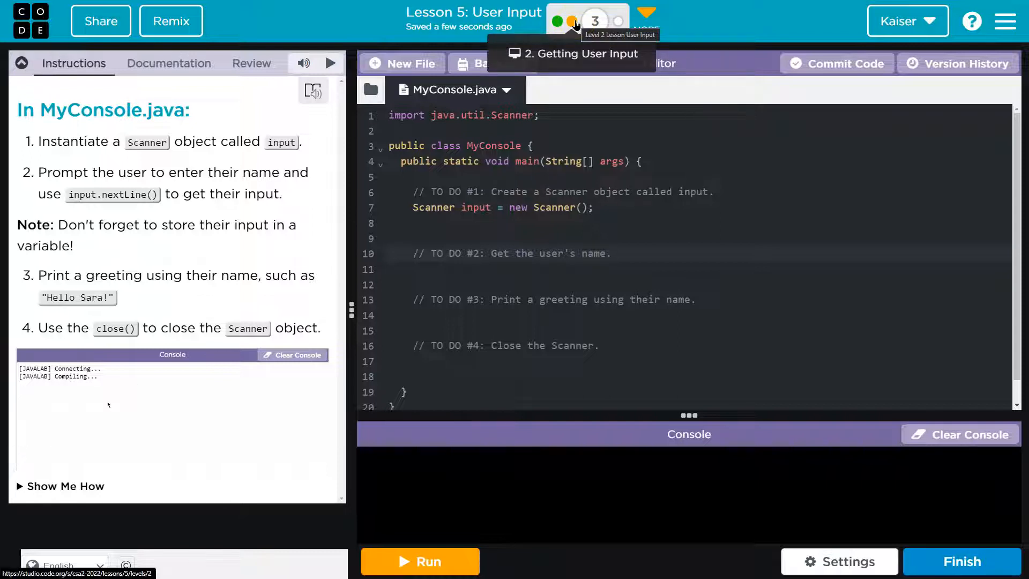
left_click(419, 561)
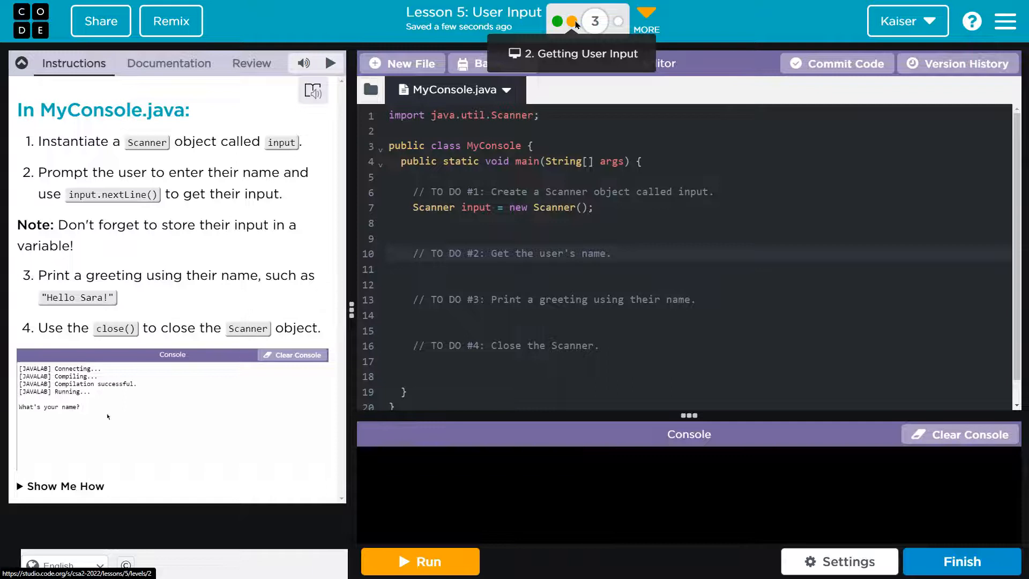
left_click(579, 20)
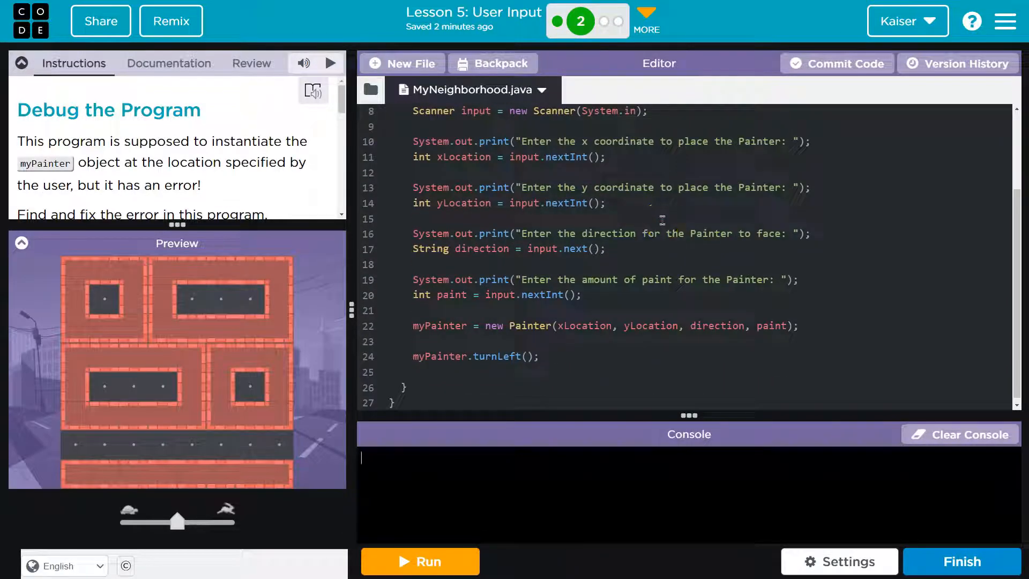
double_click(522, 157)
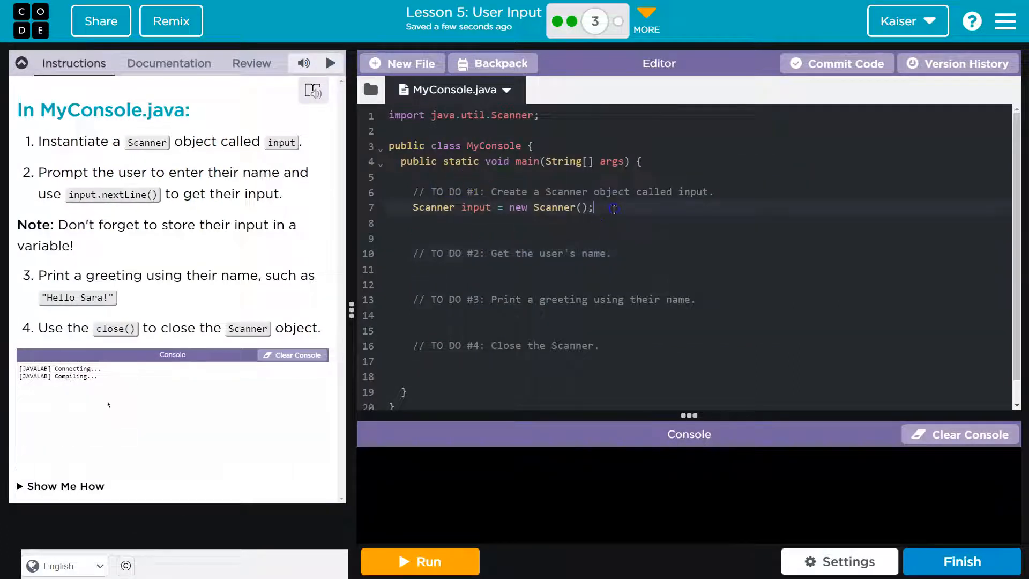
- Paste the print and nextInt lines below TODO #2 and begin editing the prompt string
left_click(419, 561)
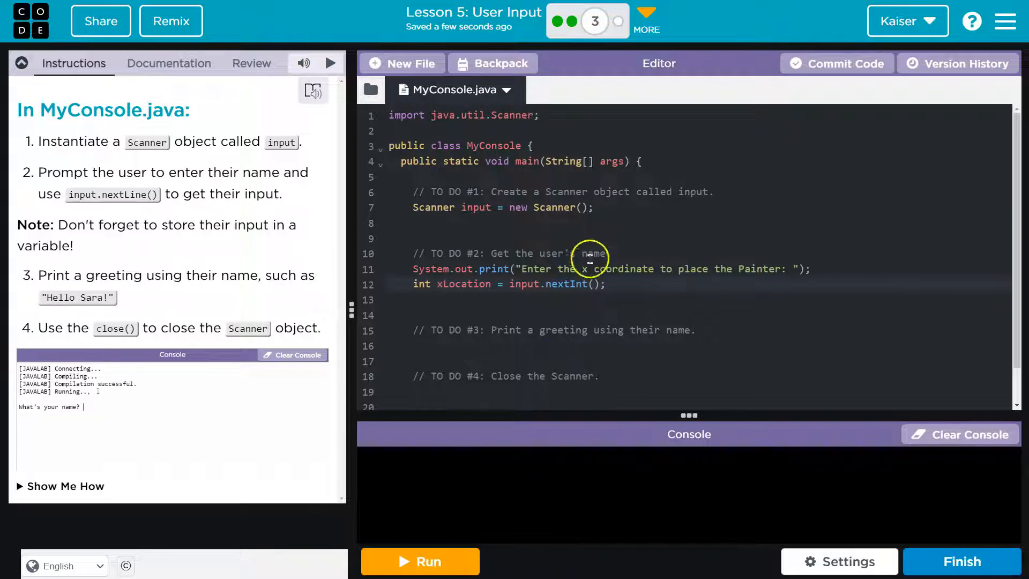
type("Amy")
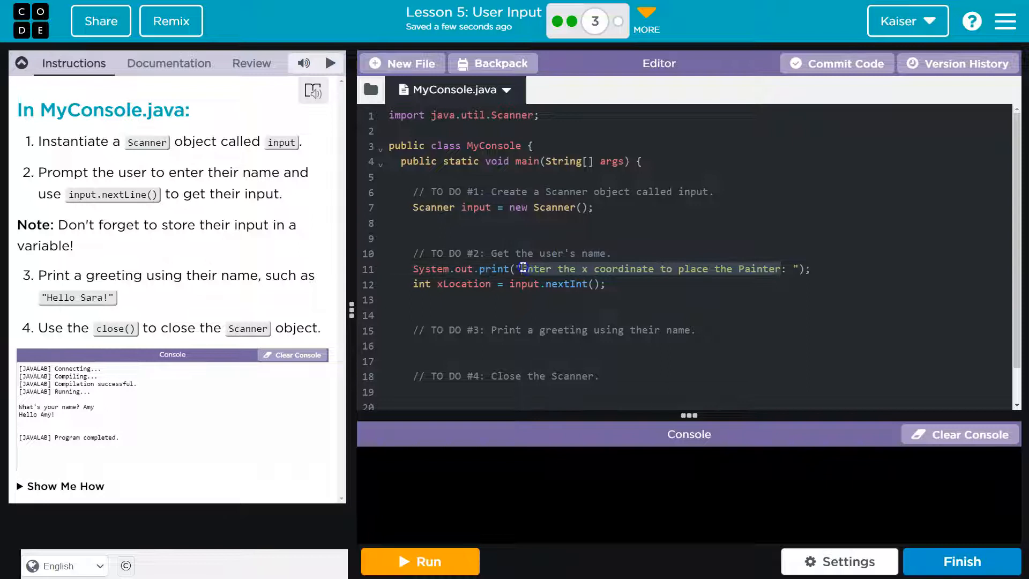
left_click(419, 562)
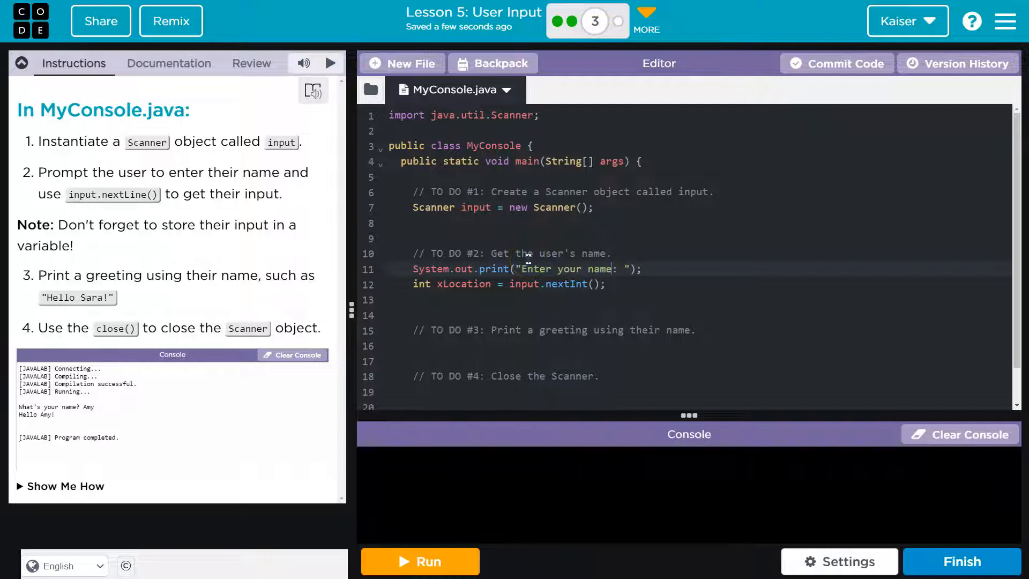
left_click(419, 561)
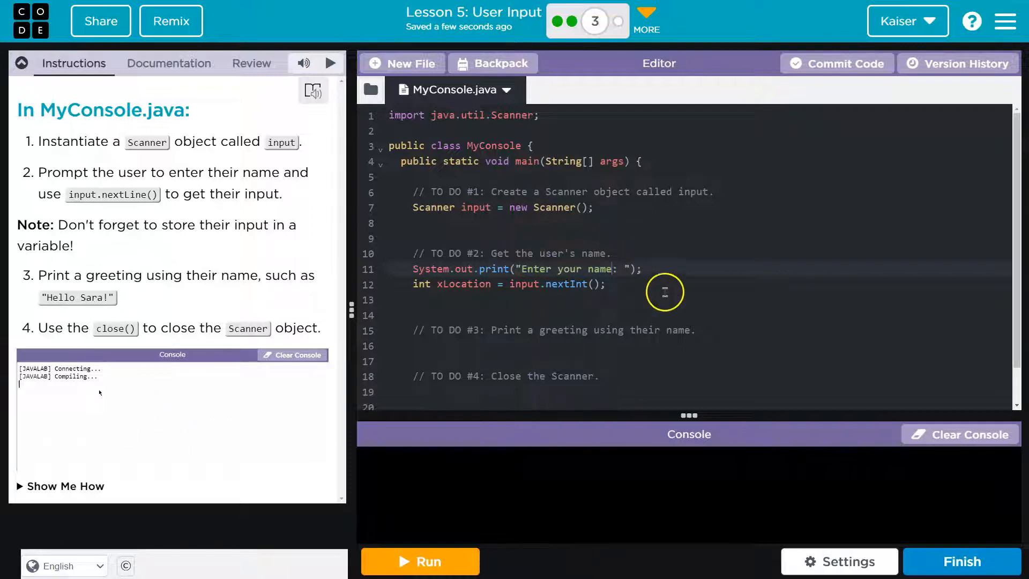
left_click(419, 562)
type("What's")
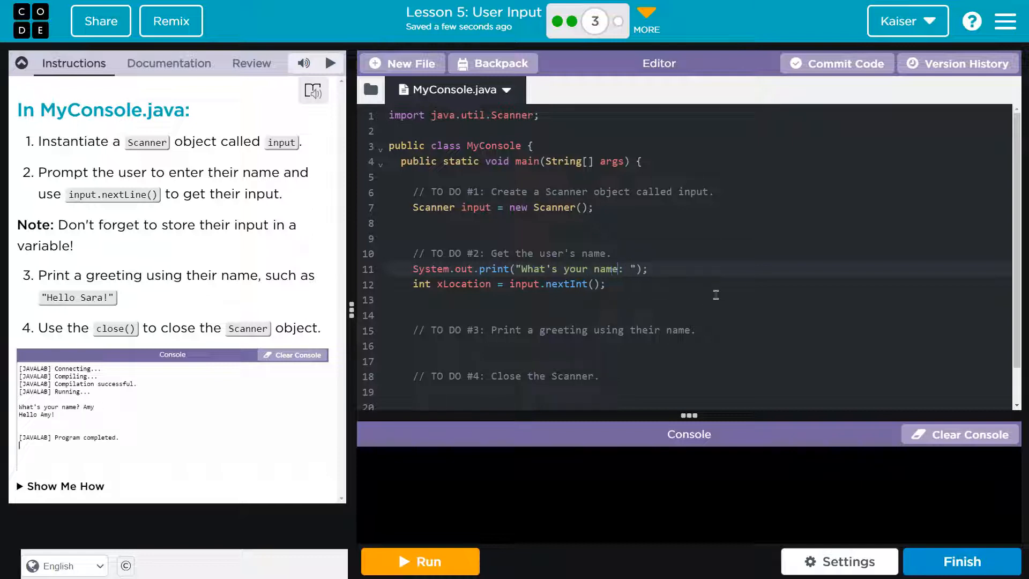
- Change the prompt to "What's your name? " and add a blank line after it
left_click(419, 561)
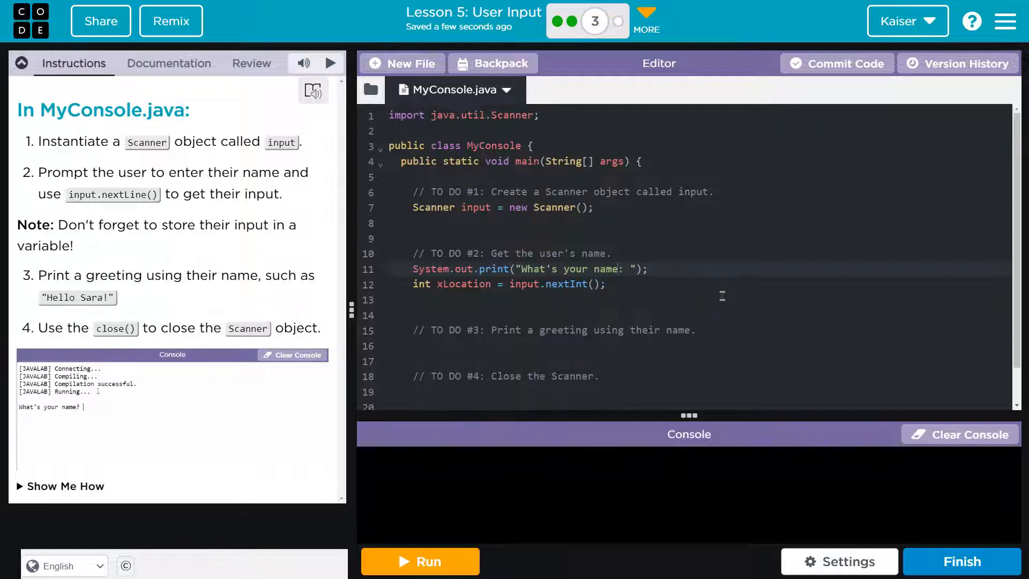
type("Amy")
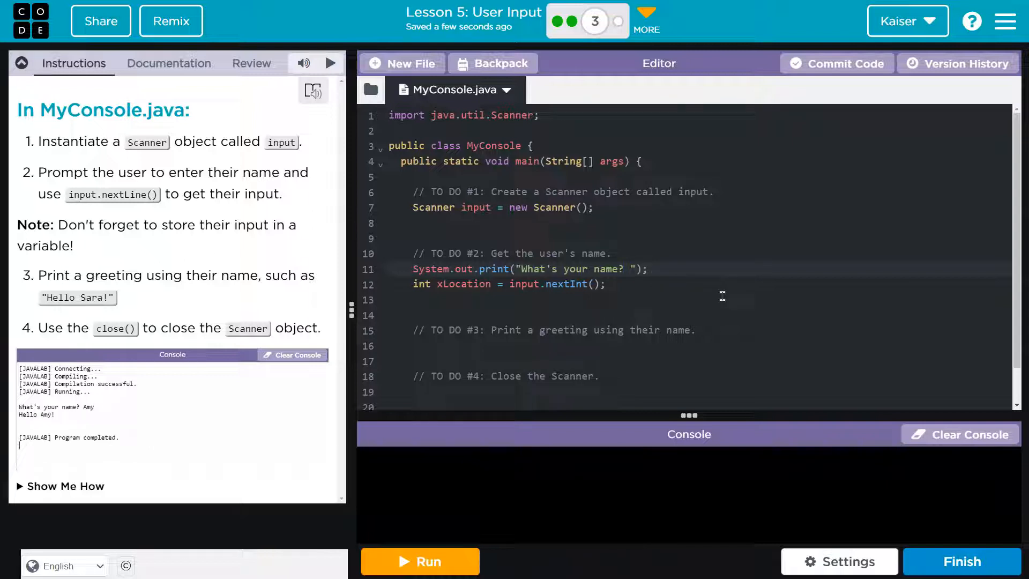
left_click(419, 561)
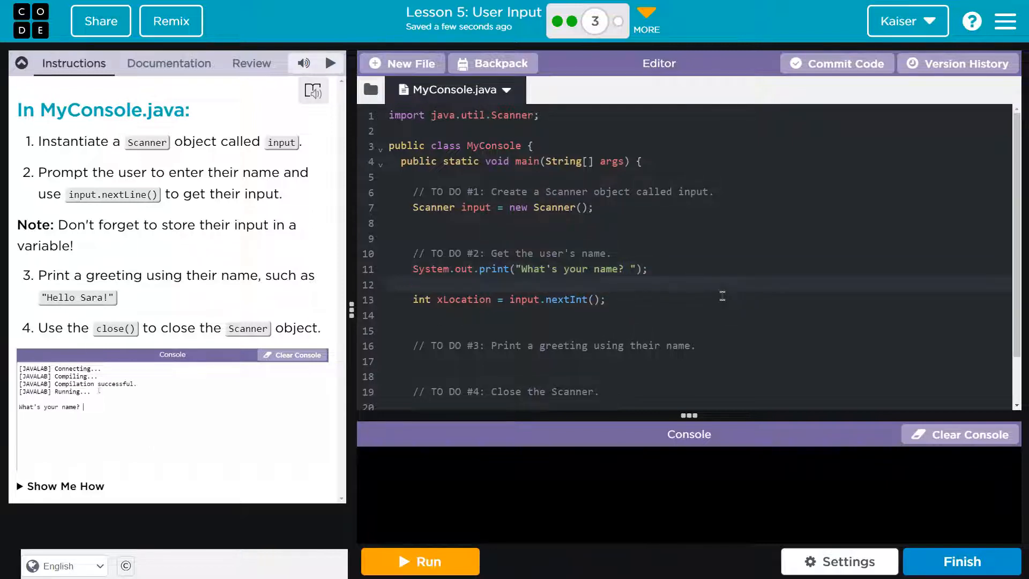
type("Amy")
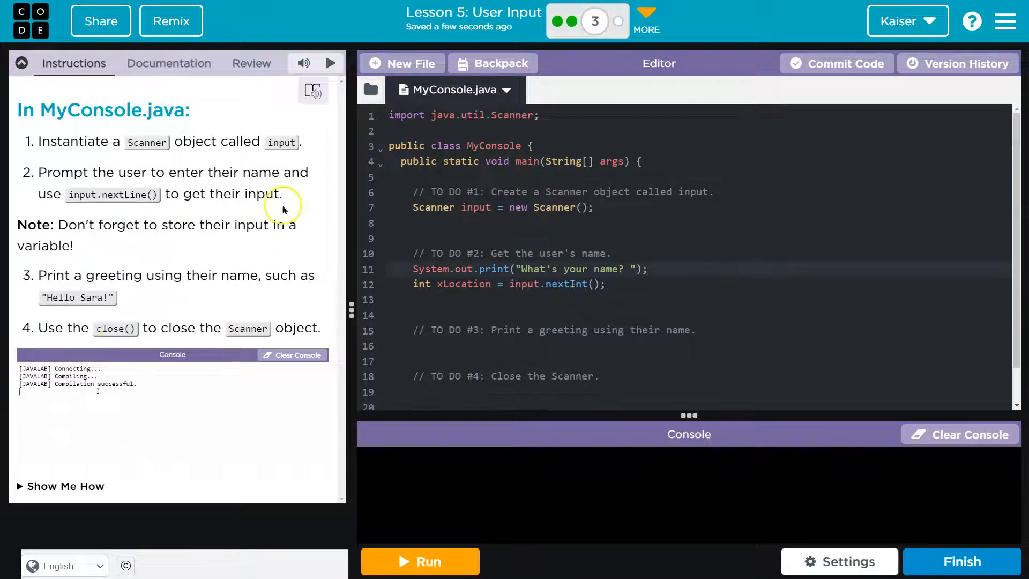
- Change line 12 to String name = input.nextLine() in place of int xLocation nextInt
left_click(419, 561)
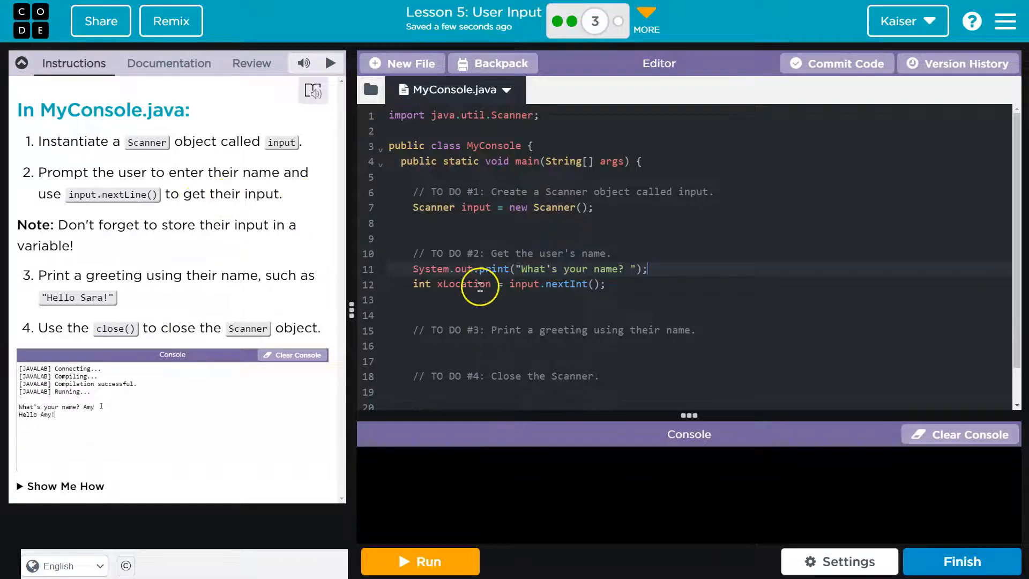
left_click(420, 561)
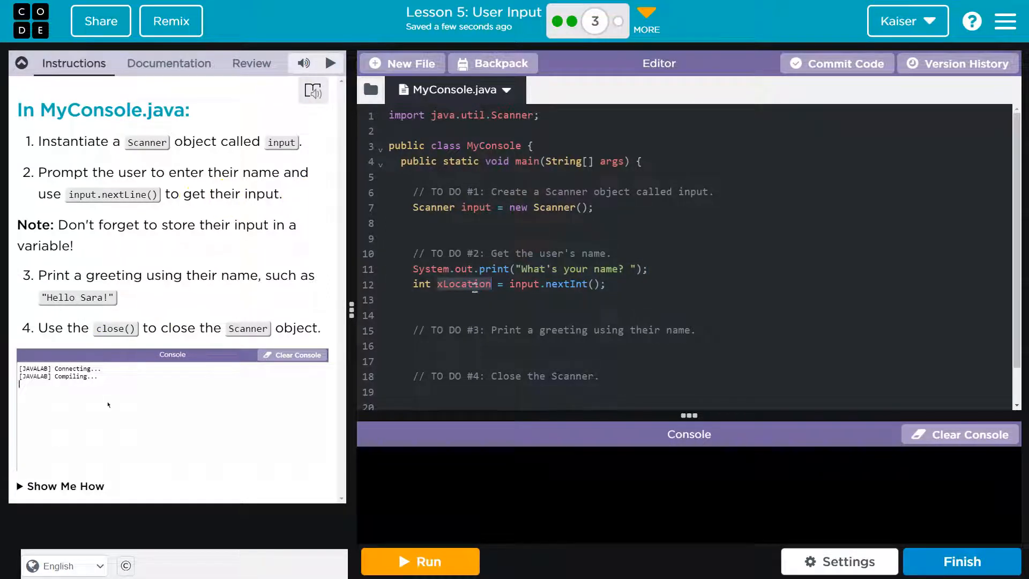
left_click(419, 561)
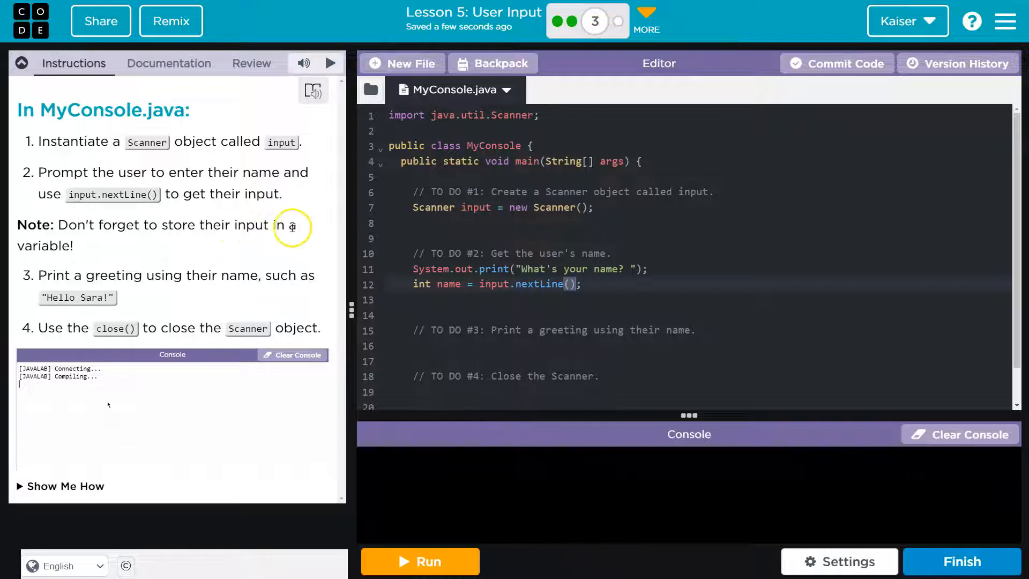
left_click(419, 561)
type("String")
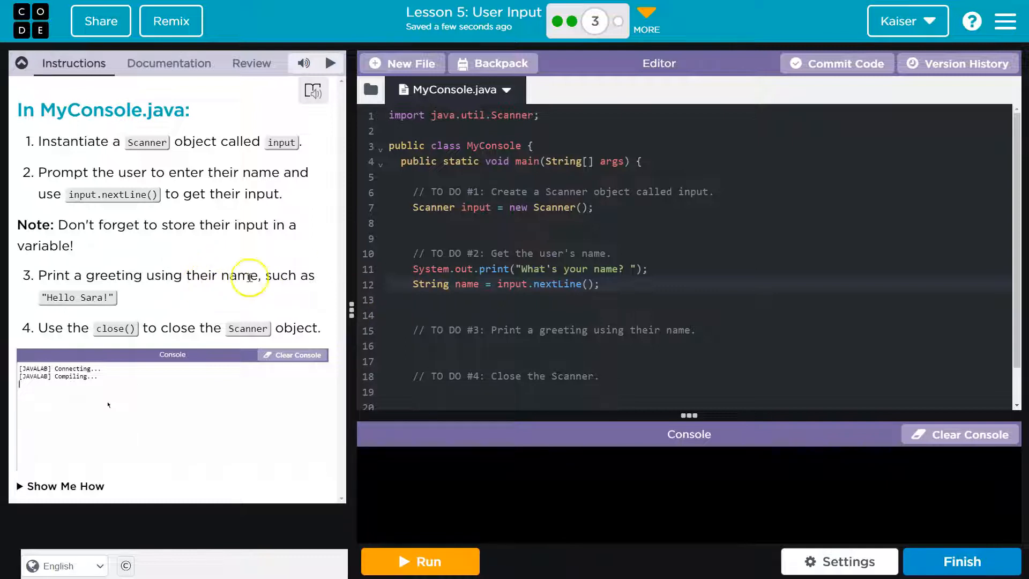
left_click(420, 561)
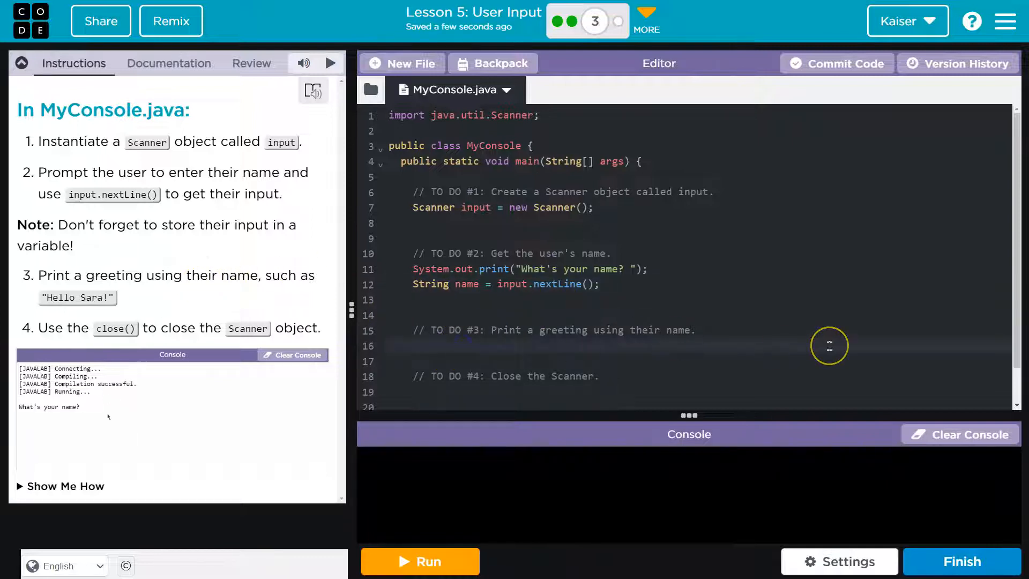
- Write System.out.println("Hello " + name) on line 16 under TODO #3
type("System.ou")
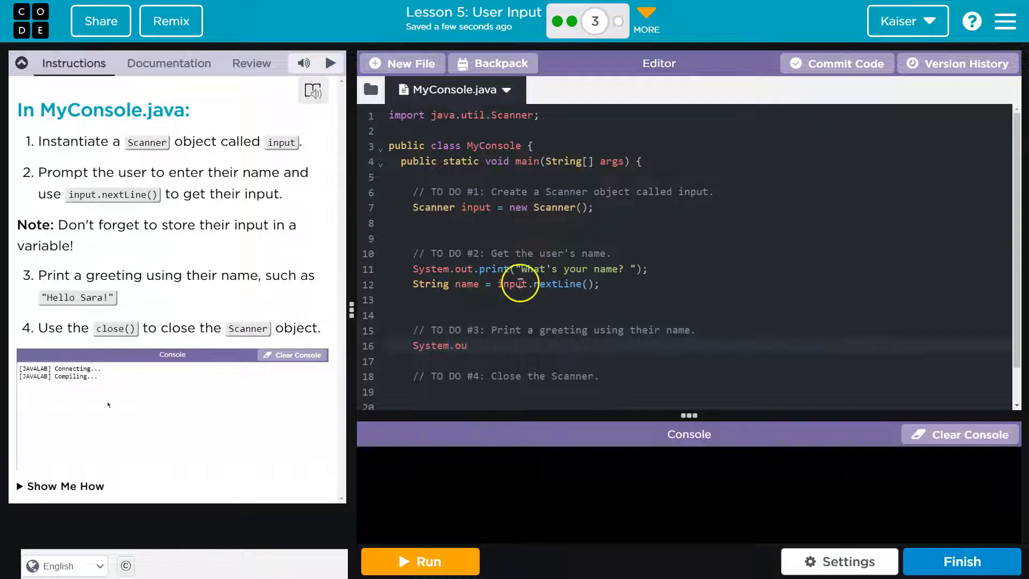
left_click(419, 561)
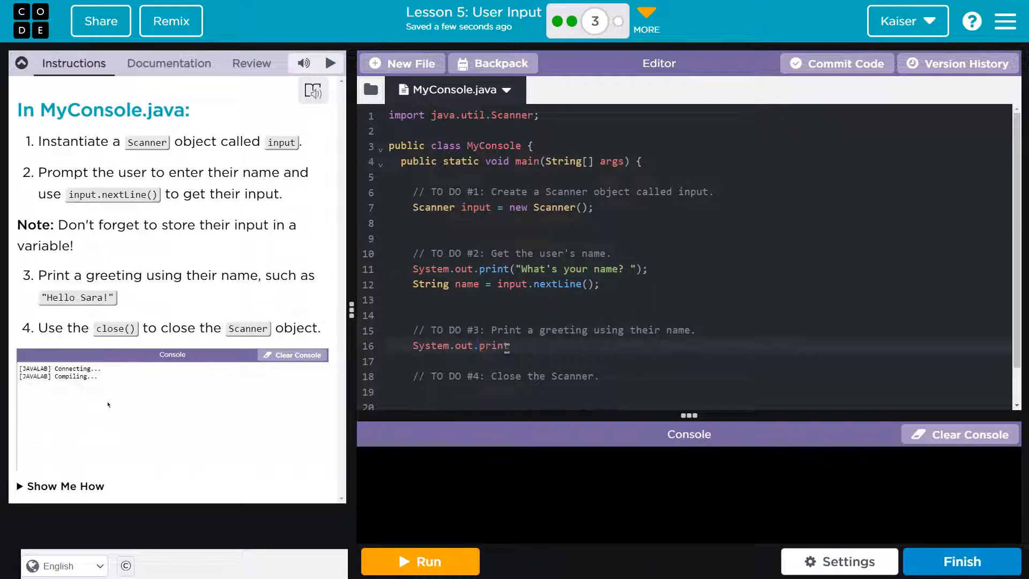
left_click(419, 561)
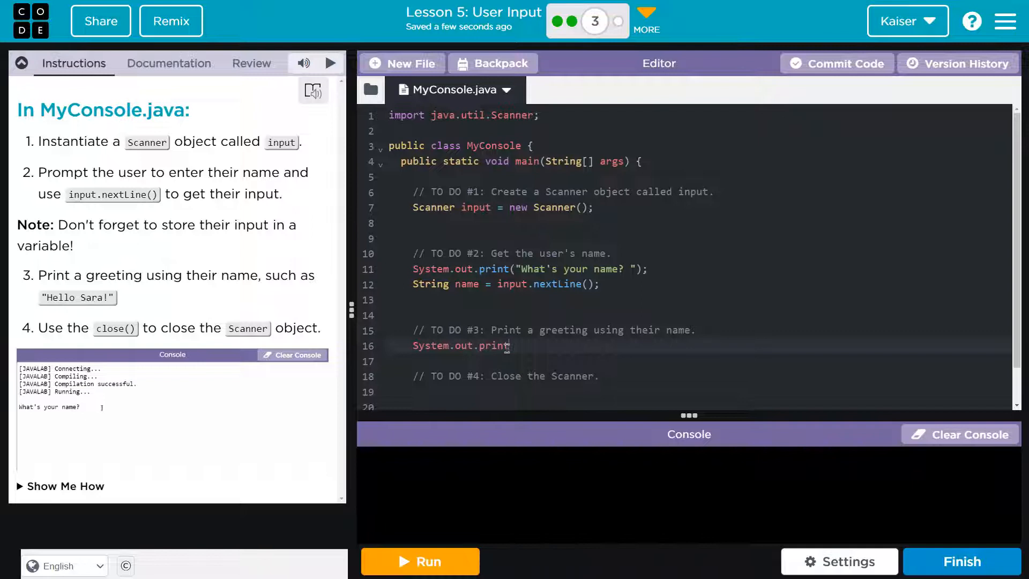
type("Amy")
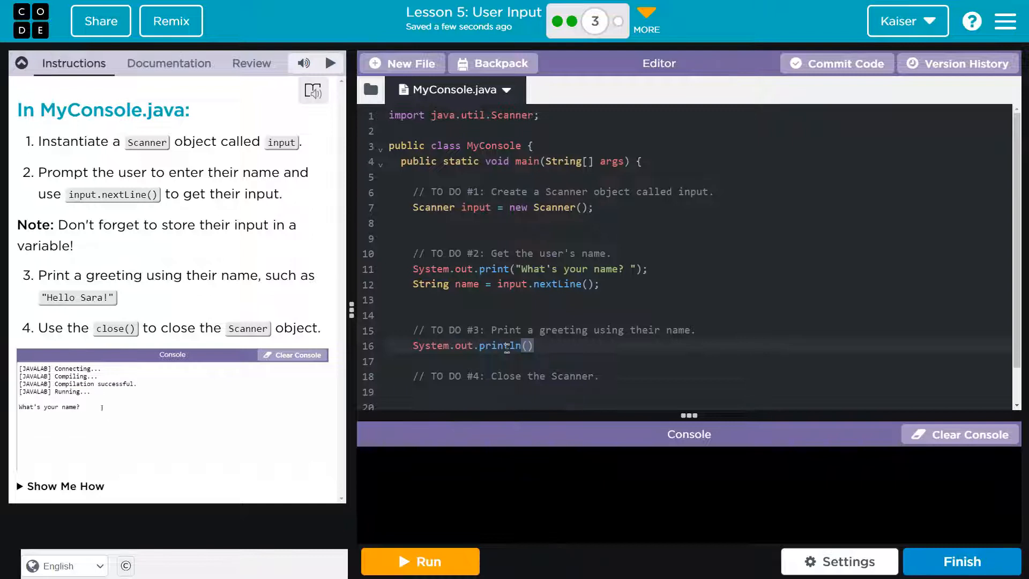
type("Amy")
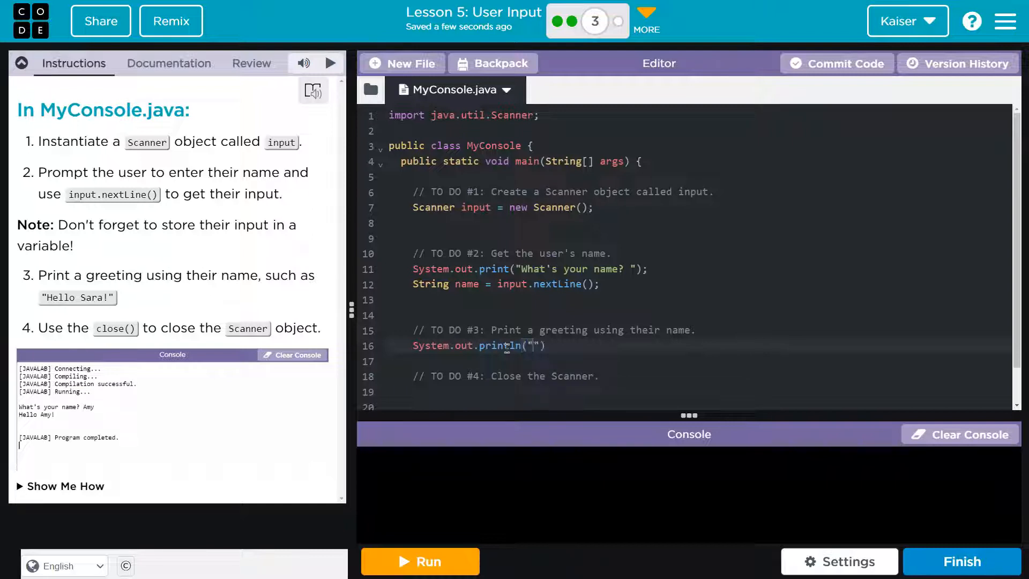
type("Hello")
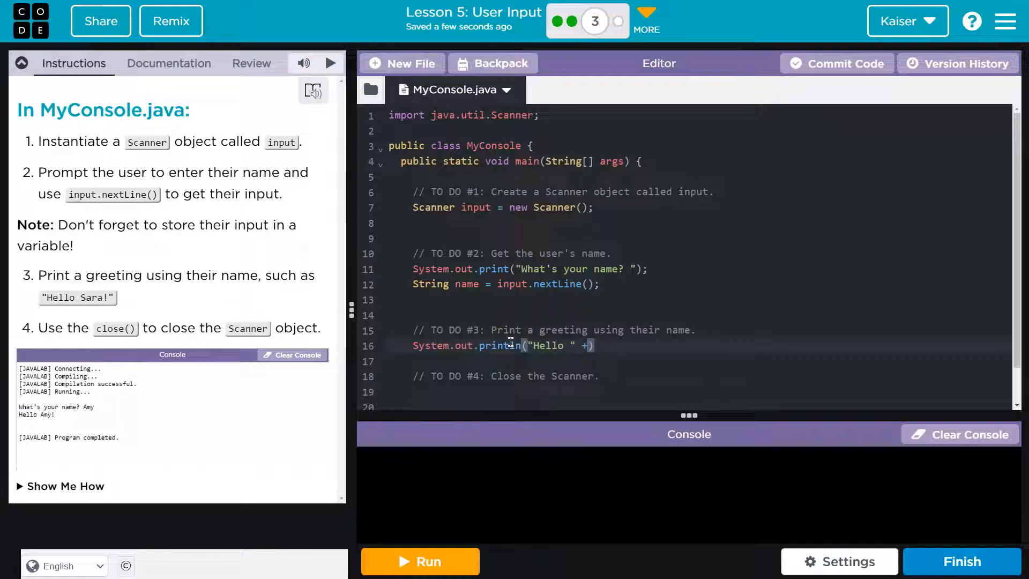
left_click(419, 561)
type(" name")
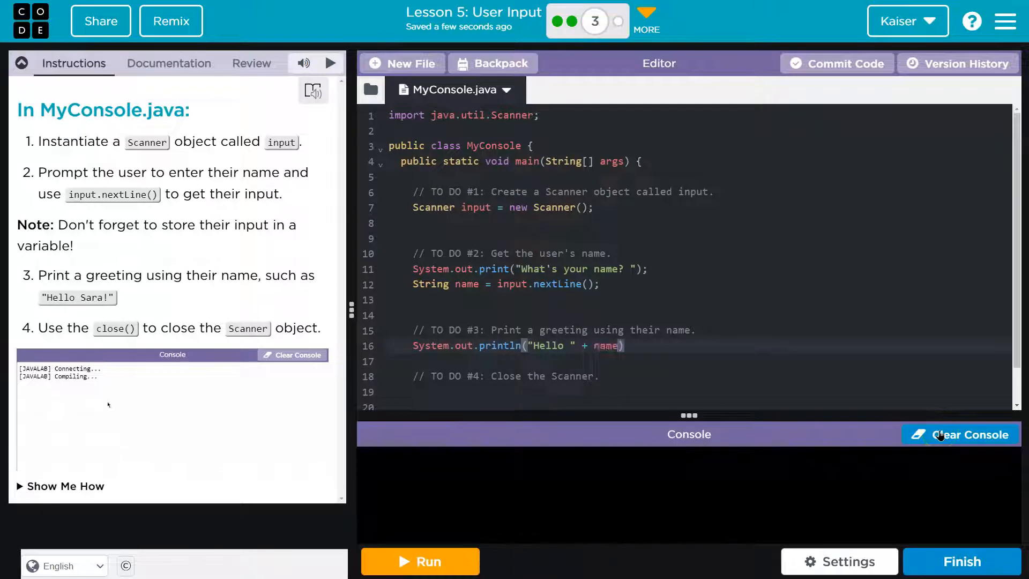
left_click(419, 562)
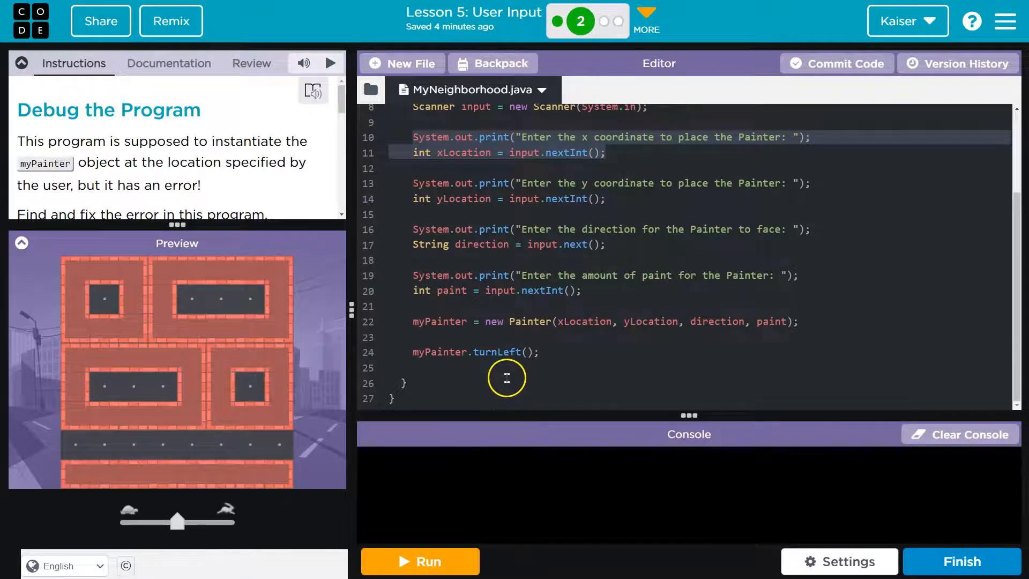
- Add input.close(); under TODO #4 and make line 7 new Scanner(System.in)
scroll("up", 3)
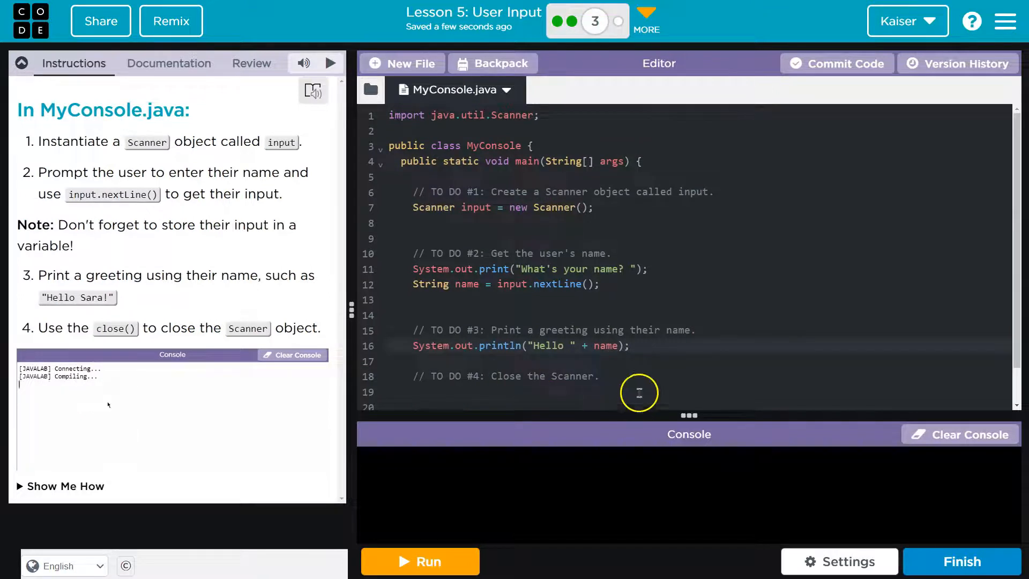
left_click(419, 561)
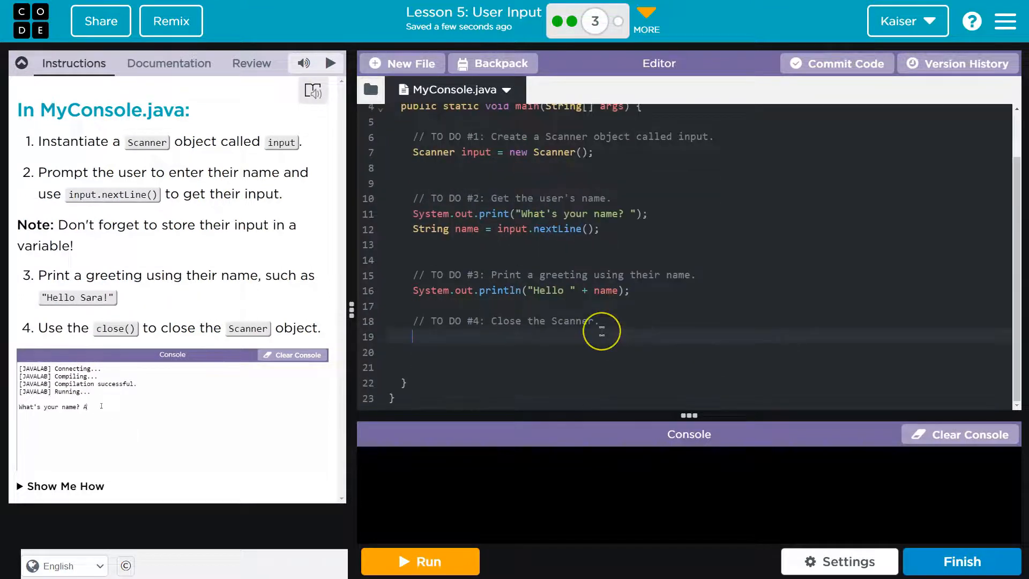
type("input.close();")
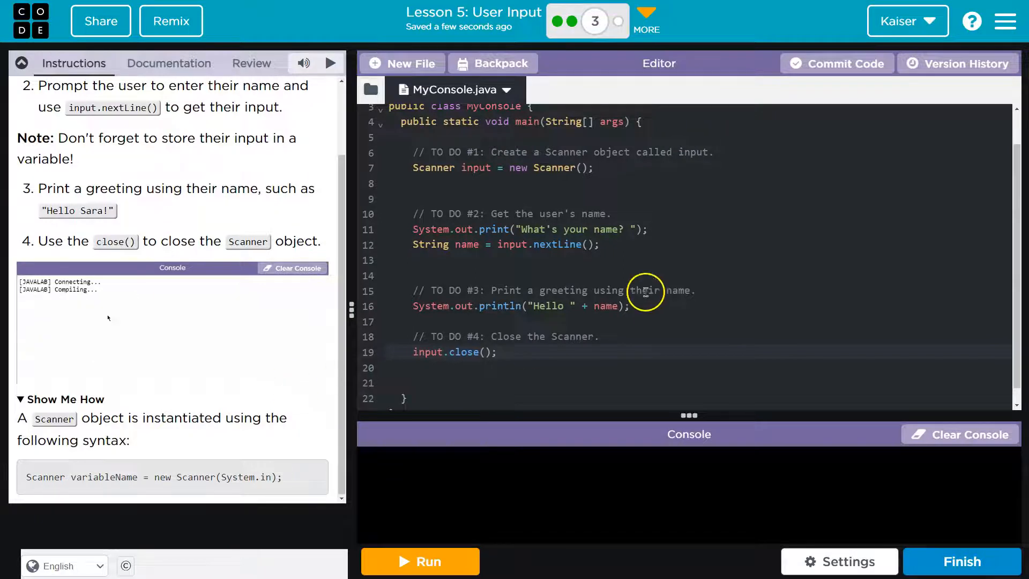
left_click(419, 561)
type("System")
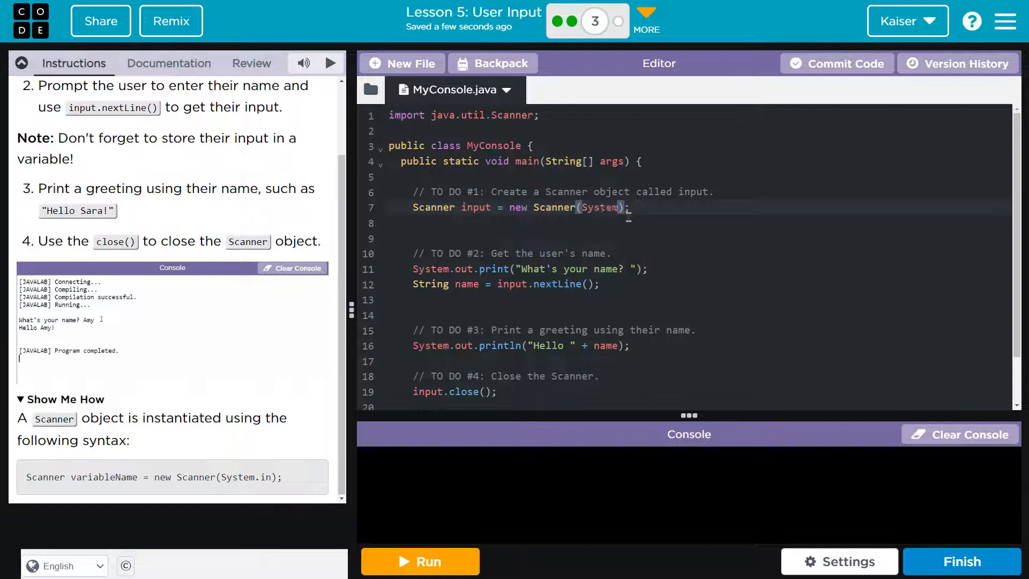
left_click(420, 561)
type(".in")
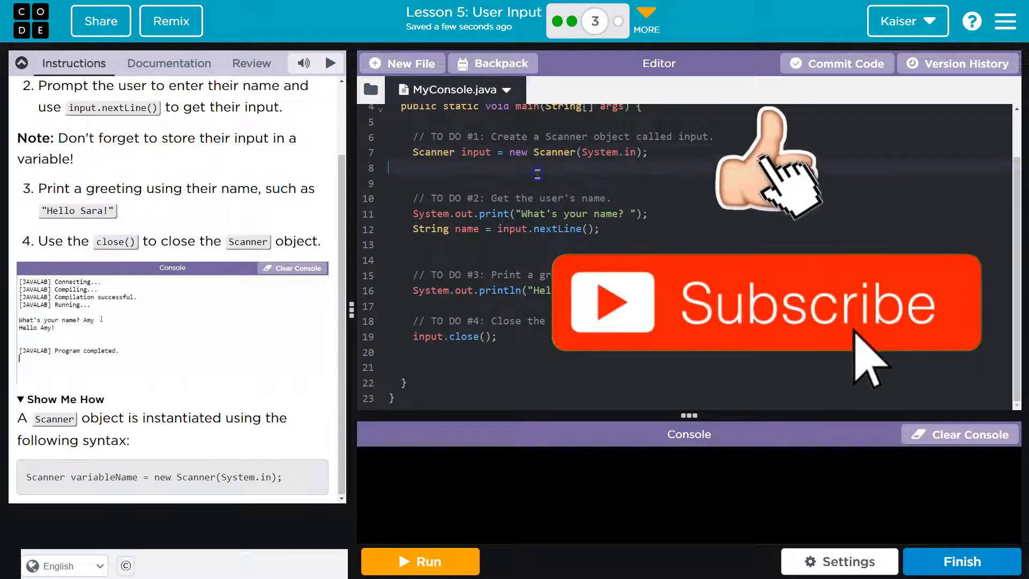
- Run the program and answer Kaiser so the console prints Hello Kaiser
left_click(419, 561)
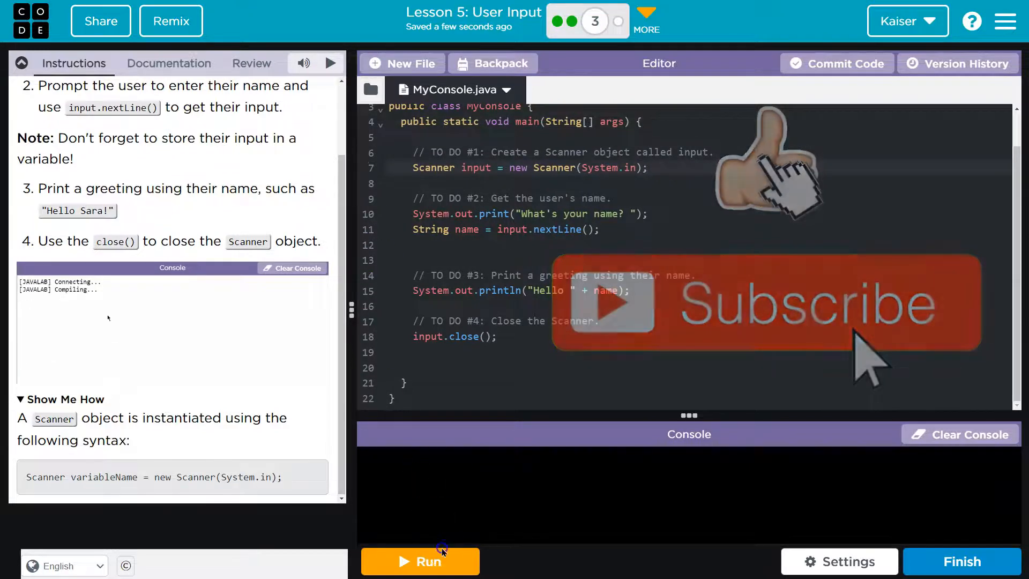
left_click(420, 560)
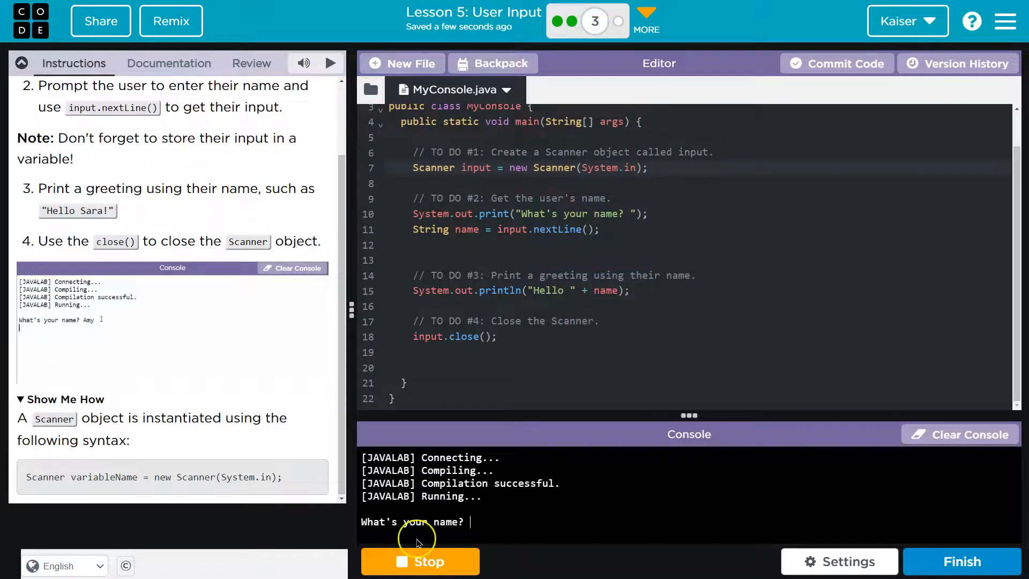
type("Kaiser")
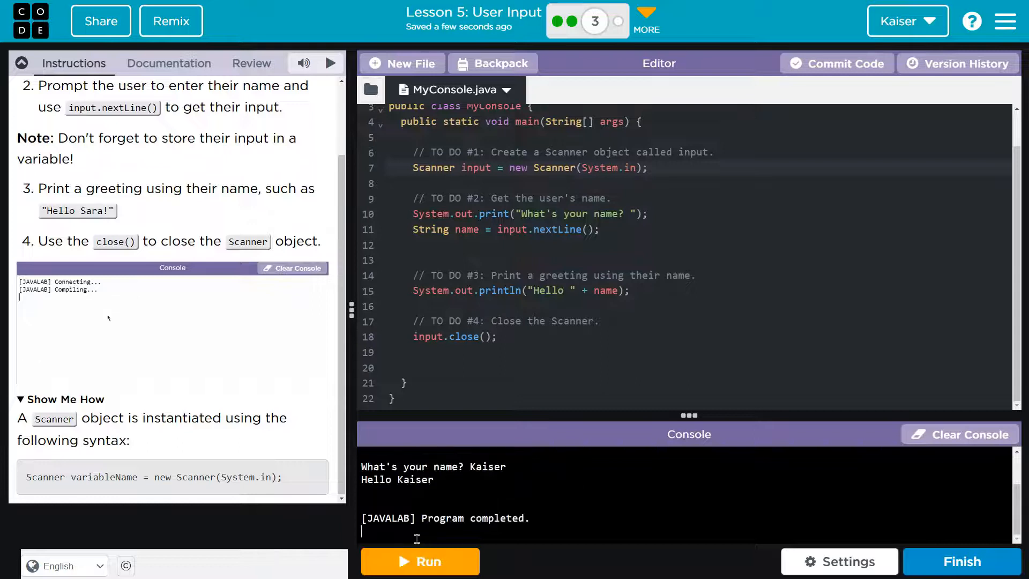
left_click(420, 561)
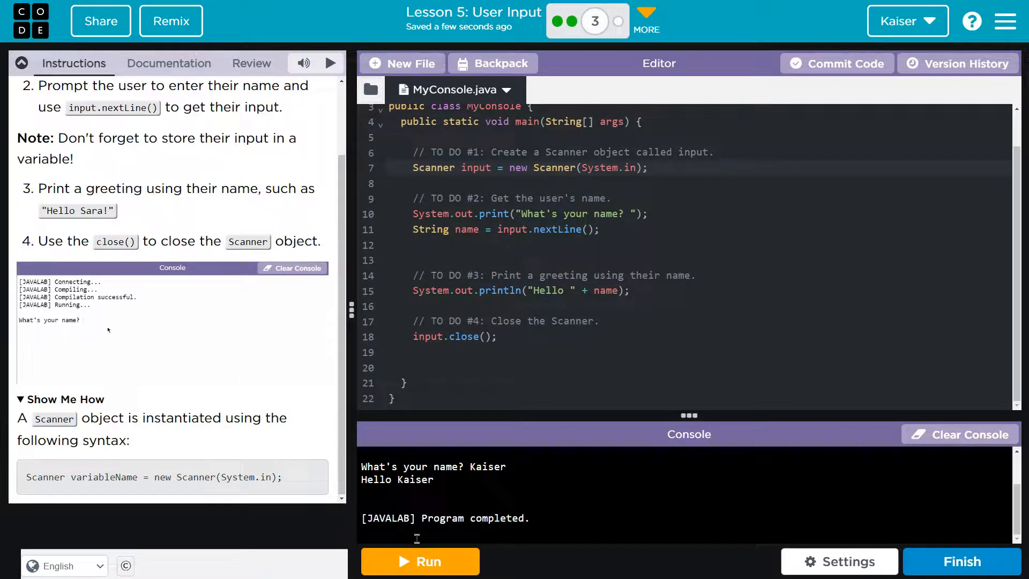